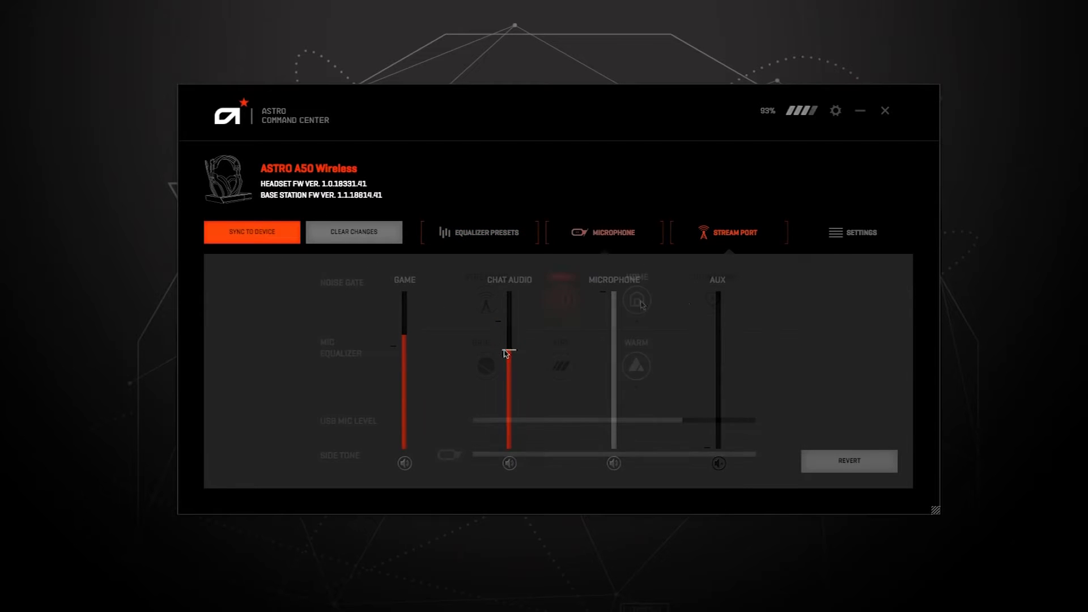
- Show the notice that headset firmware 1.0.18331.41 is available, base station up to date
click(602, 231)
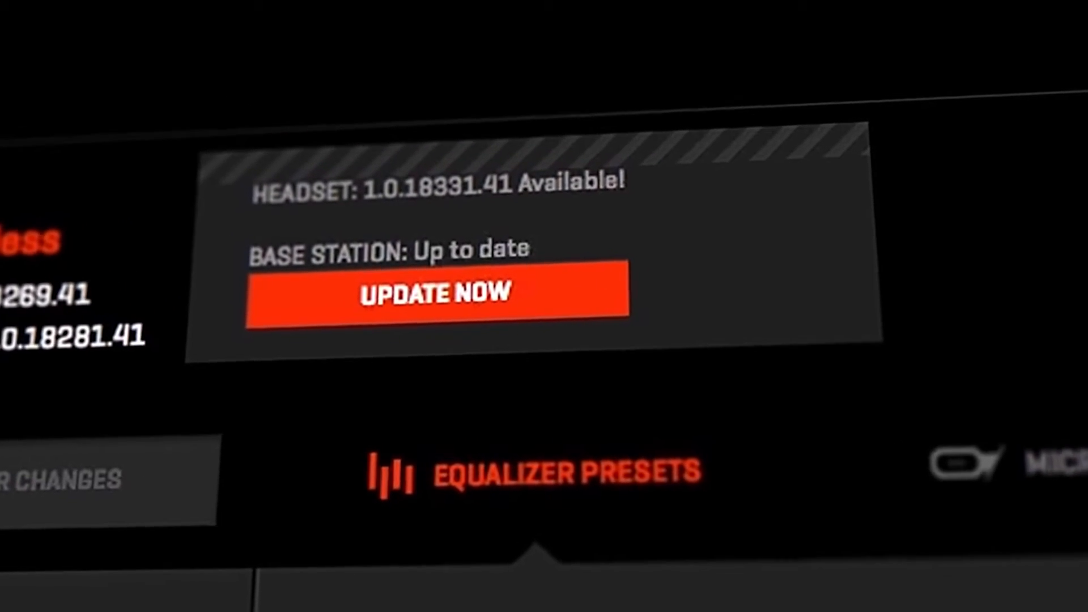
- Install the available firmware update and reach the equalizer preset library
click(435, 291)
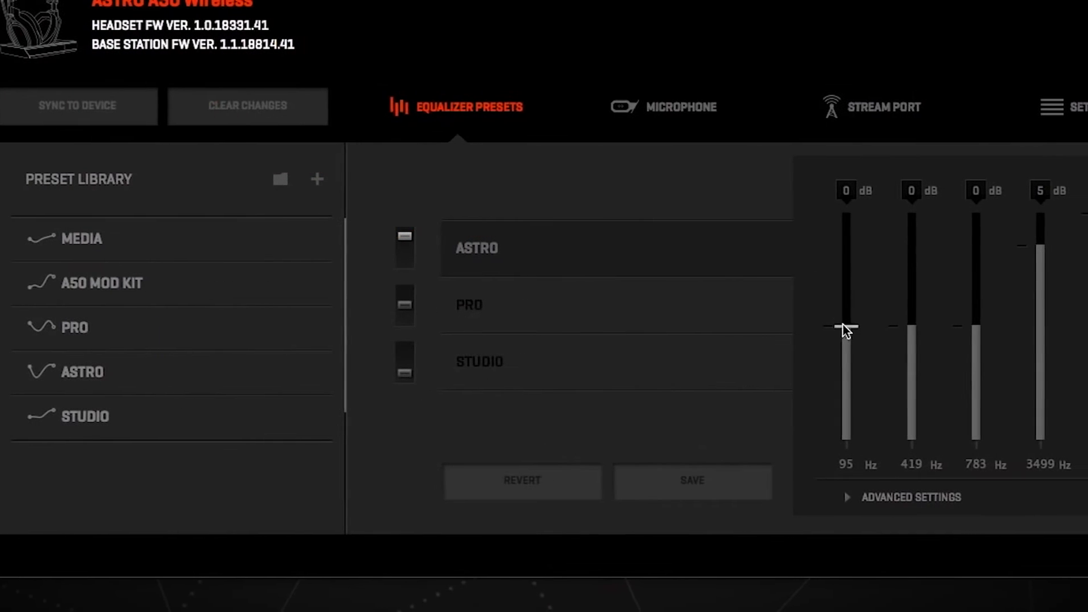
- Adjust the lowest EQ band gain, then move on to the microphone settings
drag(845, 327, 772, 295)
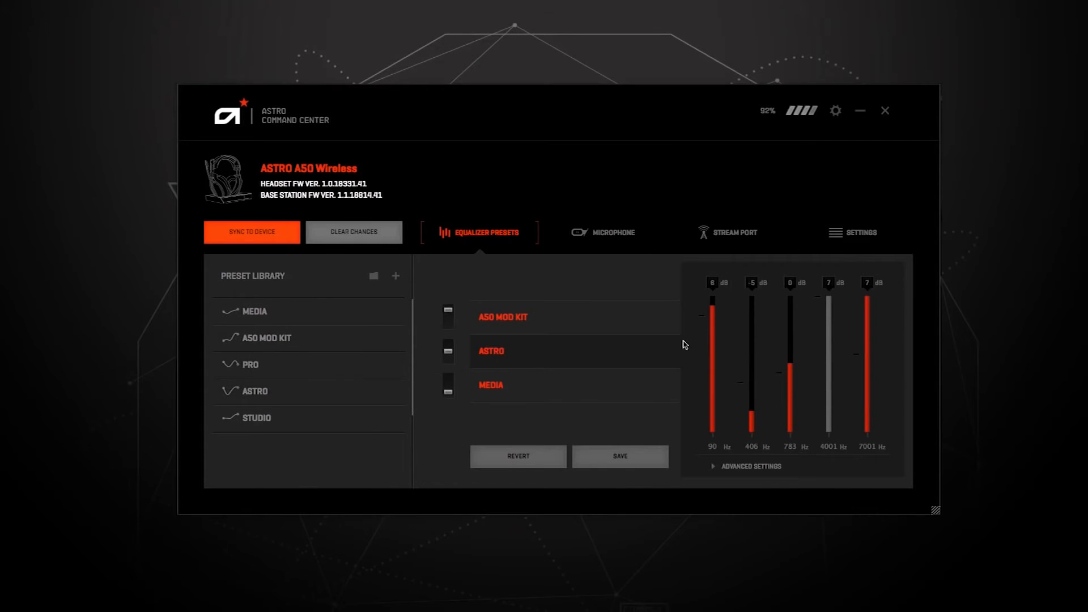
click(619, 456)
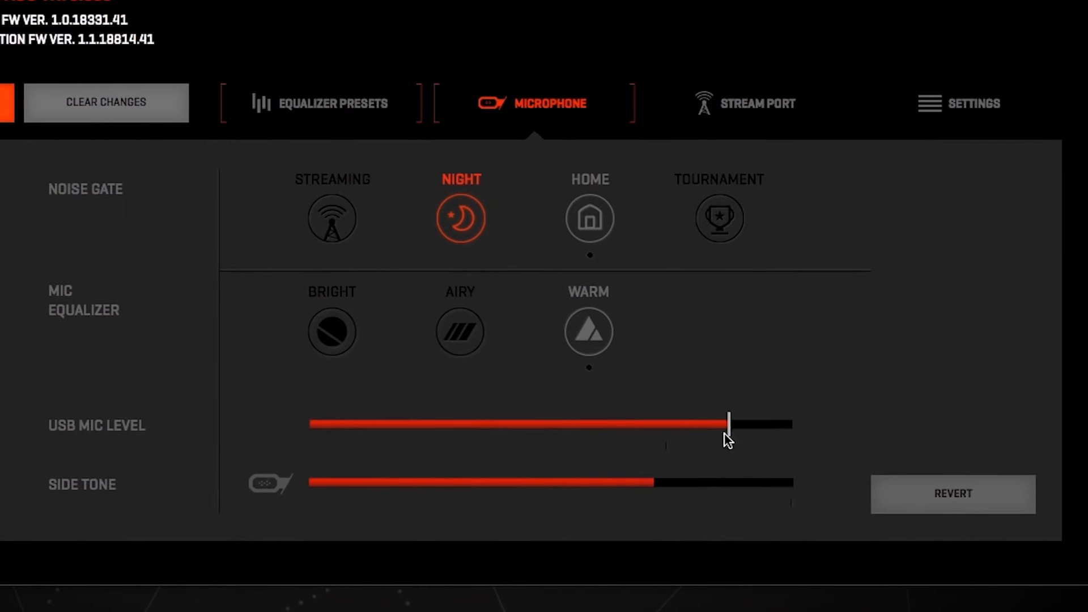
- Set the Stream Port mix with game audio high and chat audio lowered to mid-level
click(745, 104)
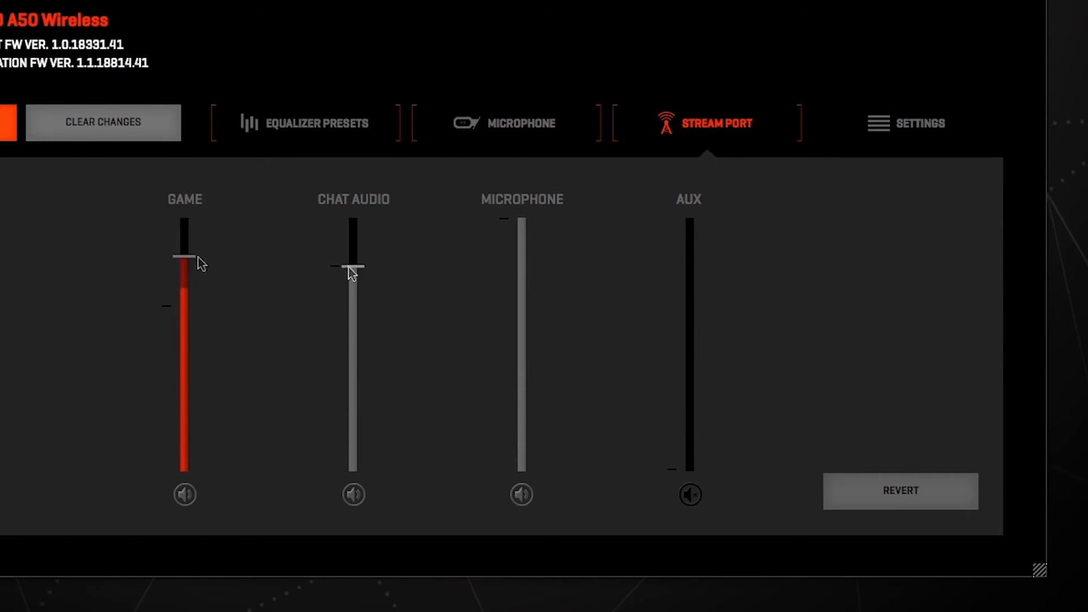
drag(689, 222, 689, 455)
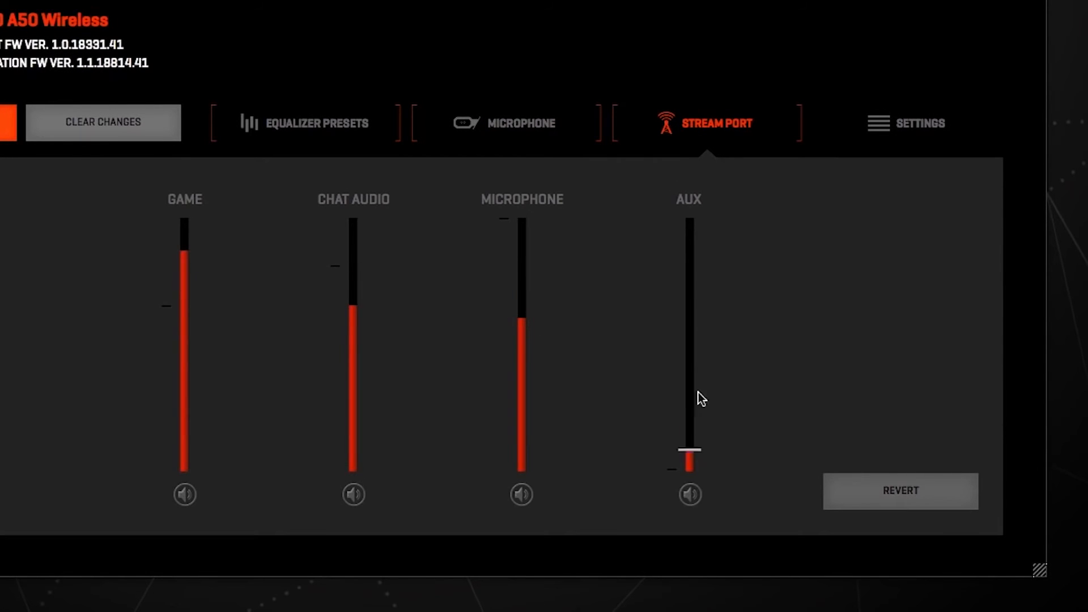
drag(688, 455, 688, 265)
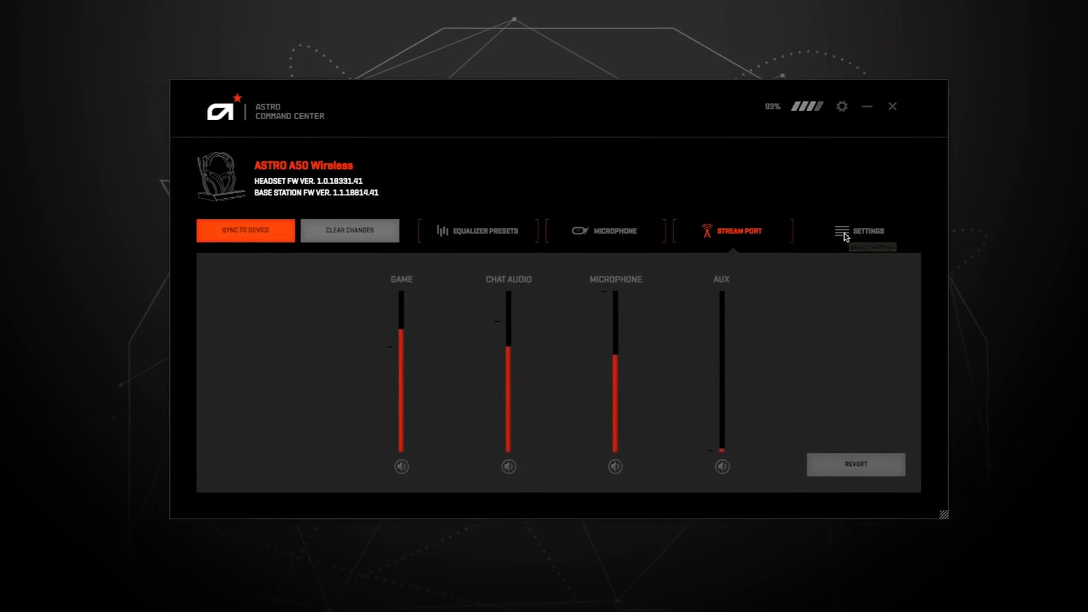
- Review the general headset settings and sync all changes to the device
click(870, 230)
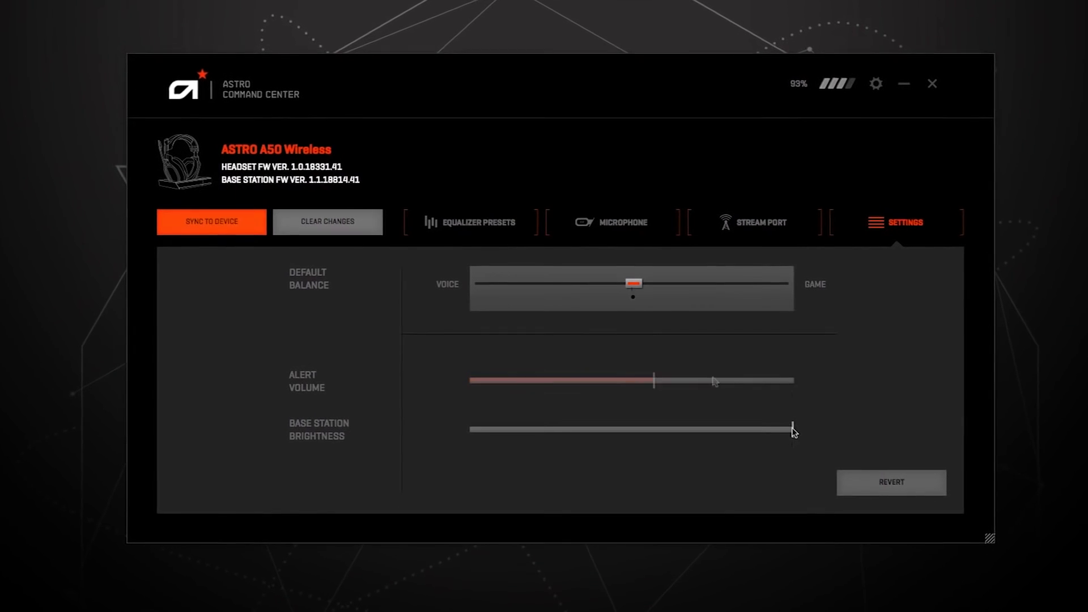
click(476, 222)
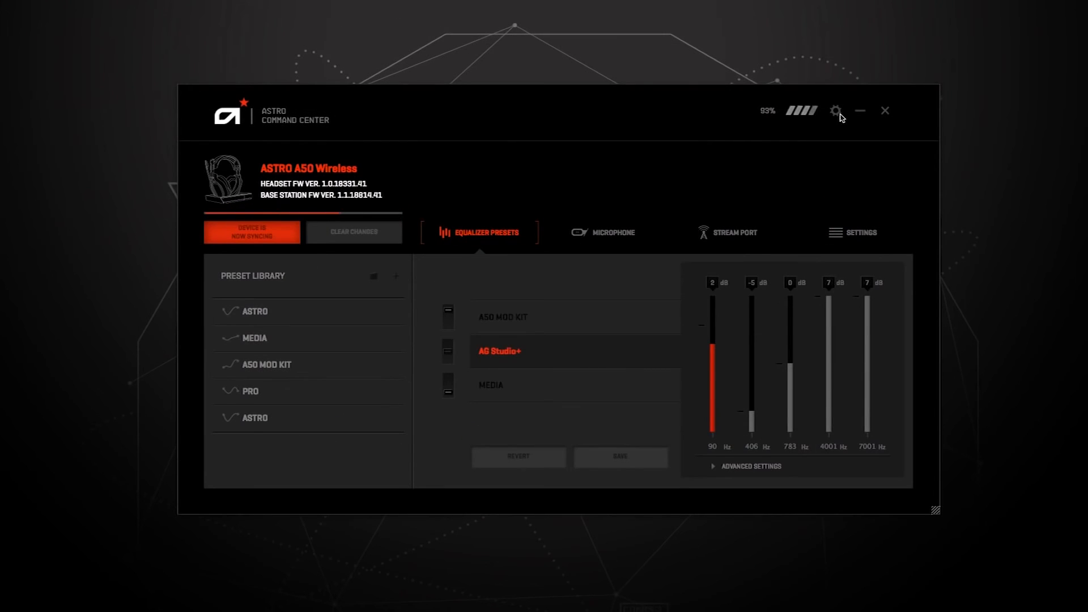
- Save the configuration as a profile file named 'ASTRO A50'
click(836, 110)
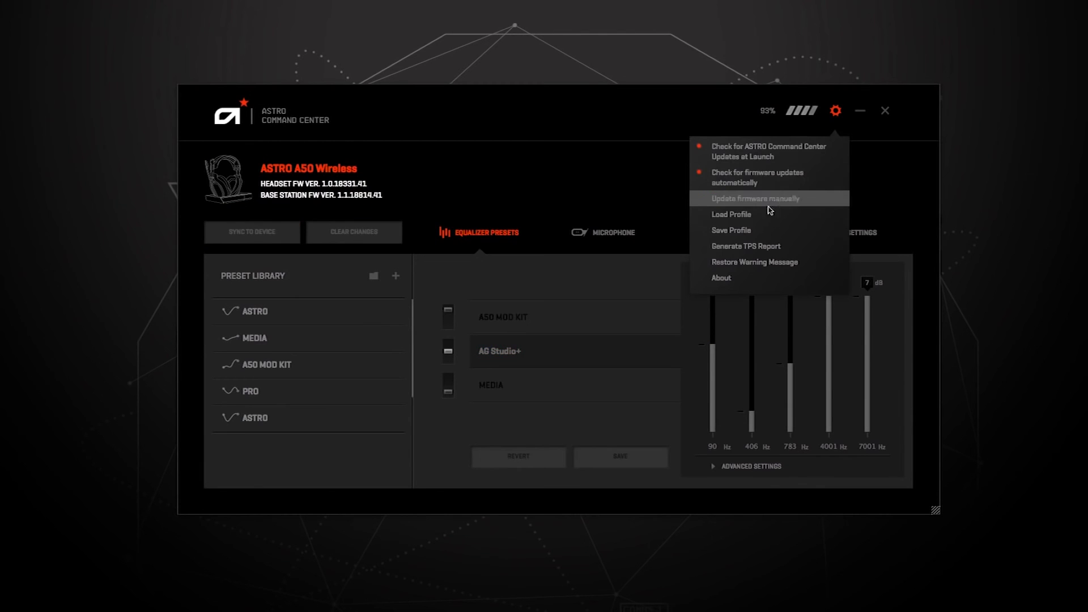
click(730, 231)
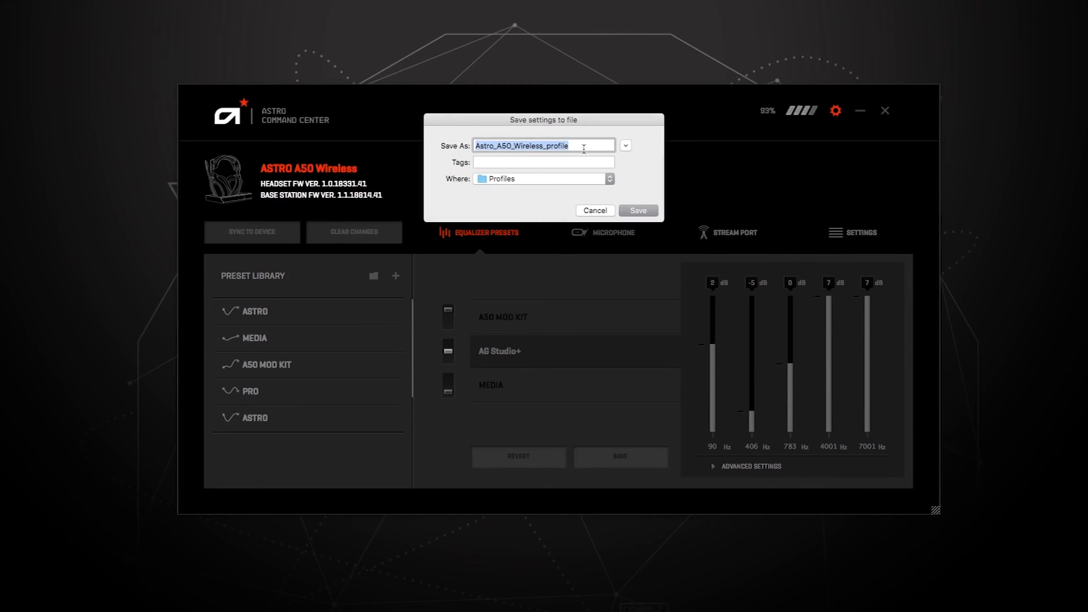
text(ASTRO A50)
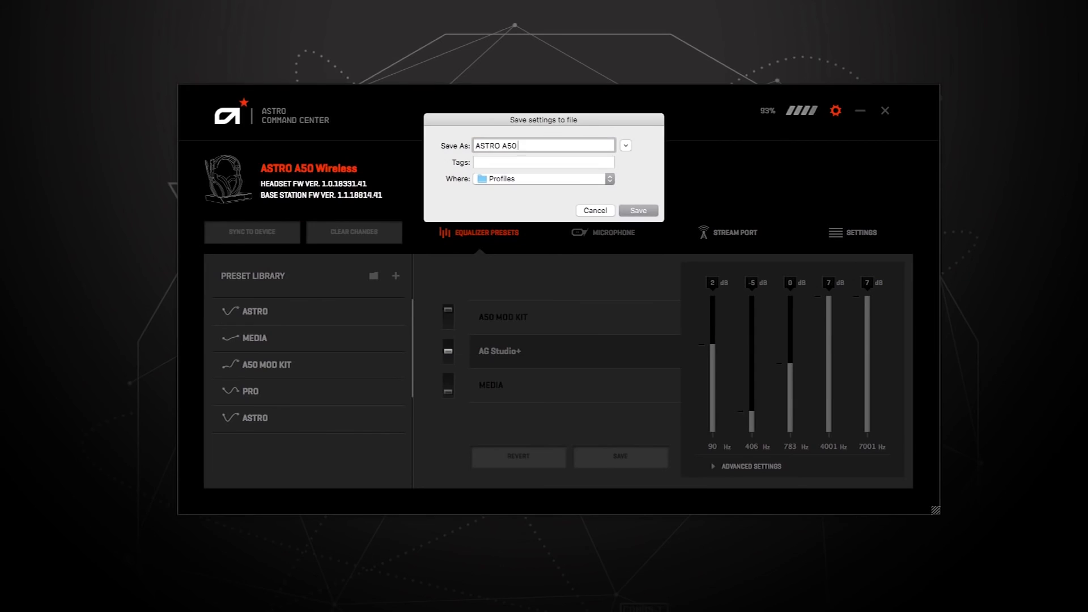